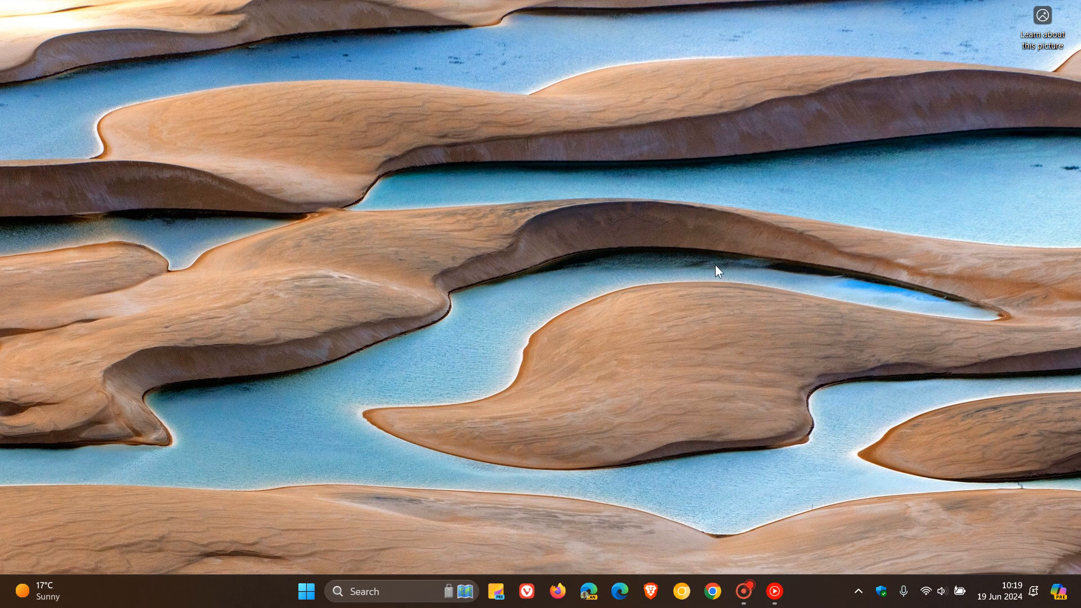
Launch the Settings app from the Start menu so its Home page appears.
click(306, 591)
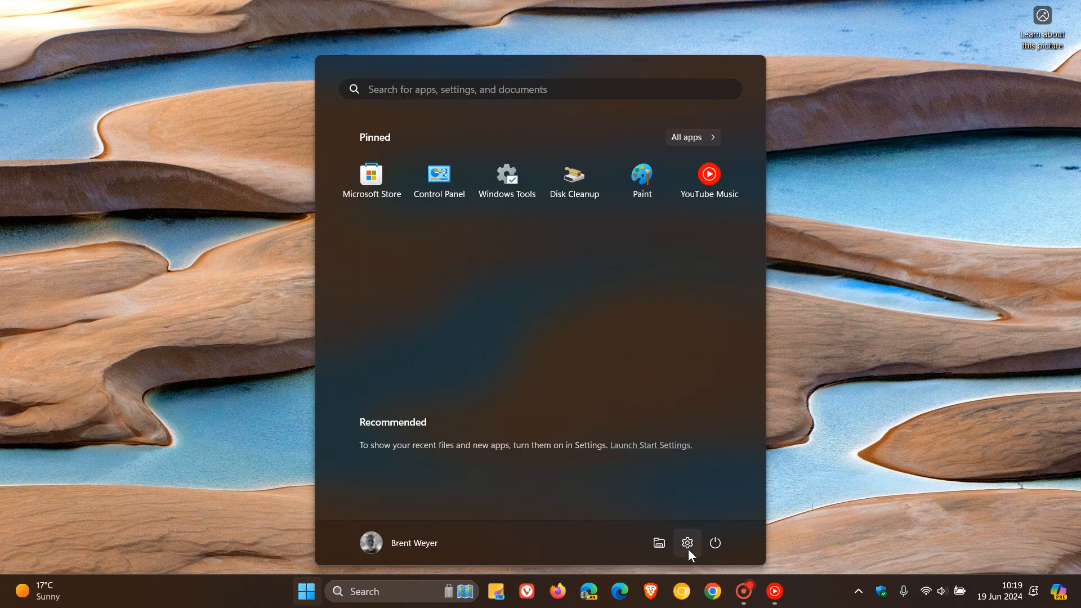
click(686, 542)
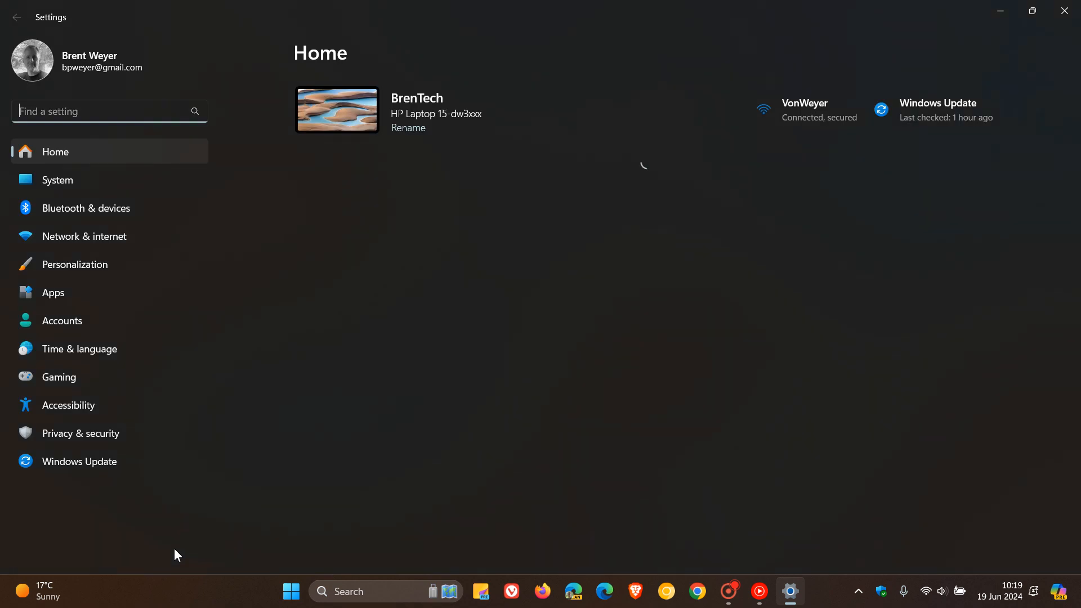
Show Windows Update's history listing the Online Service Experience Pack updates.
click(79, 461)
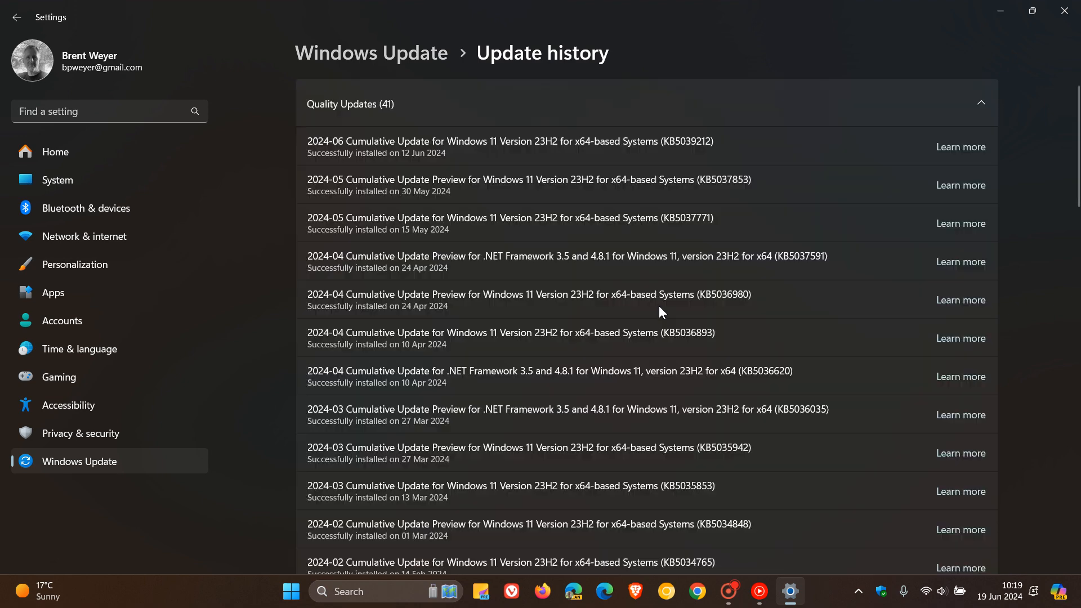
mouse_move(1028, 281)
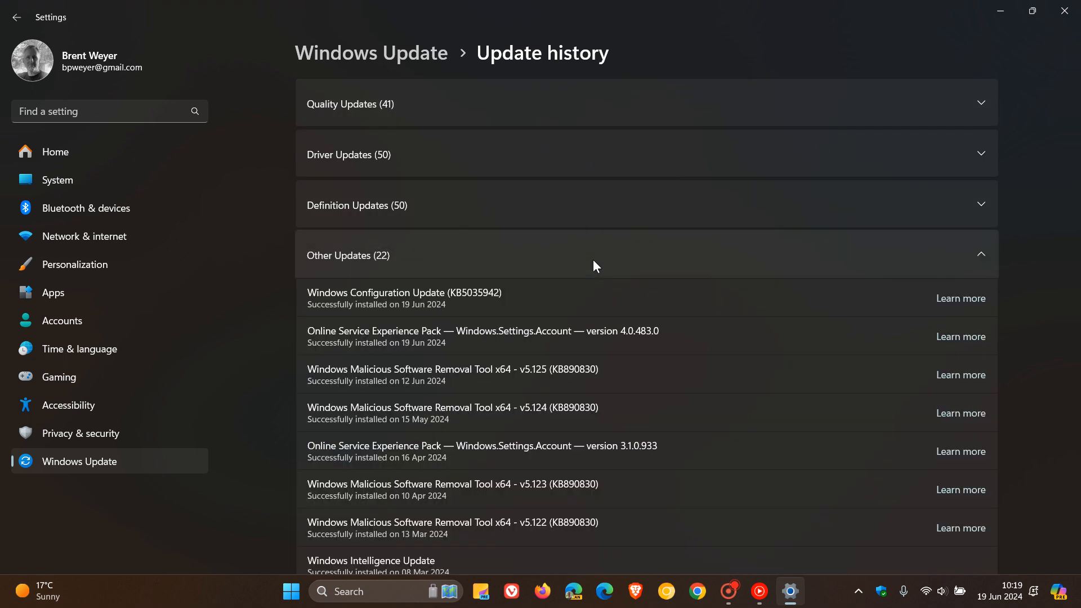
mouse_move(686, 348)
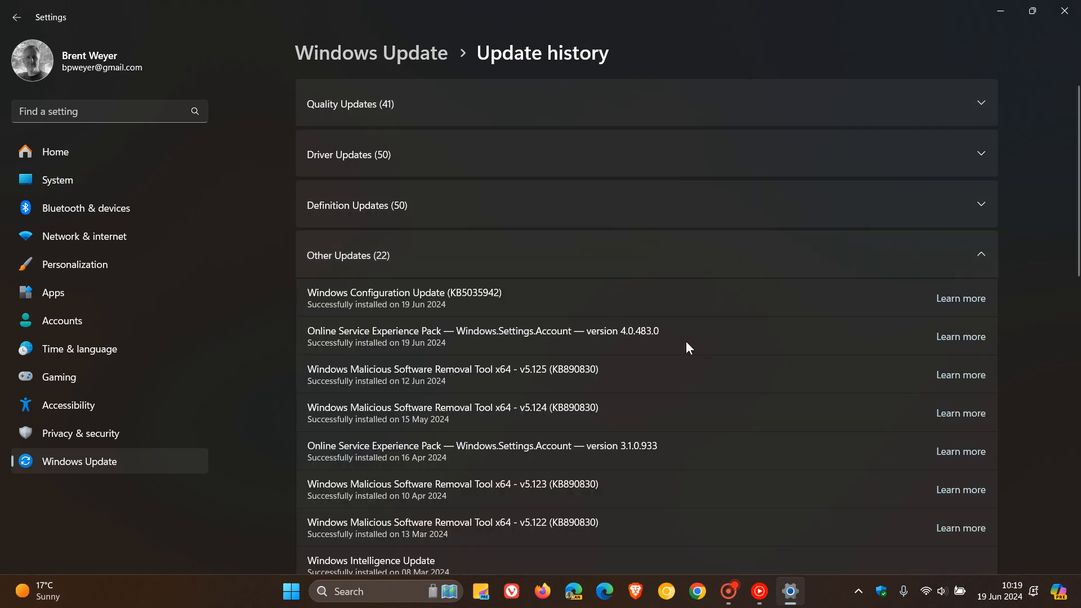
mouse_move(699, 329)
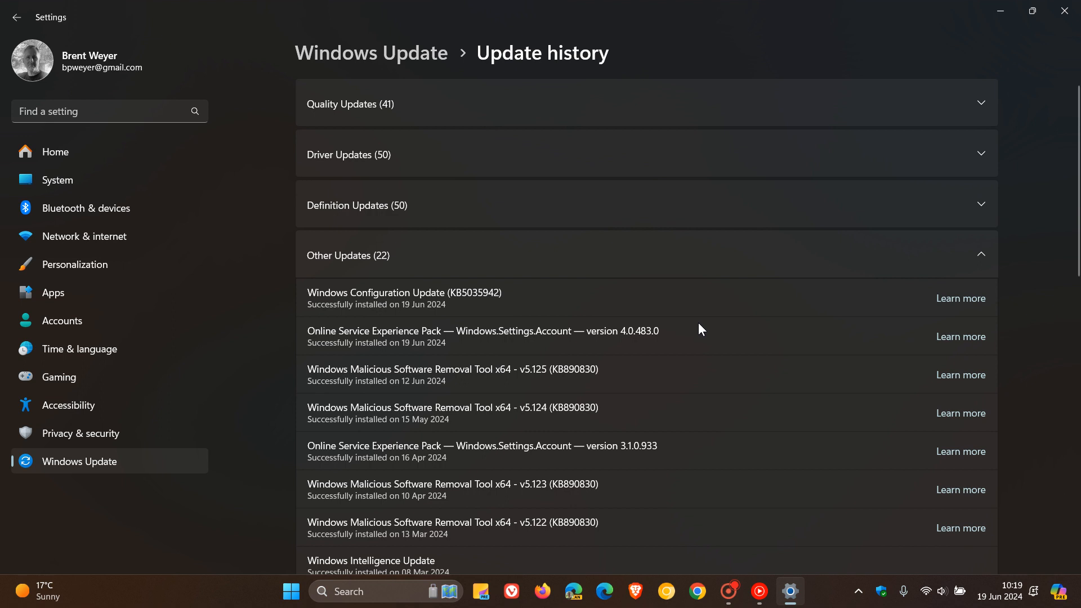
mouse_move(695, 334)
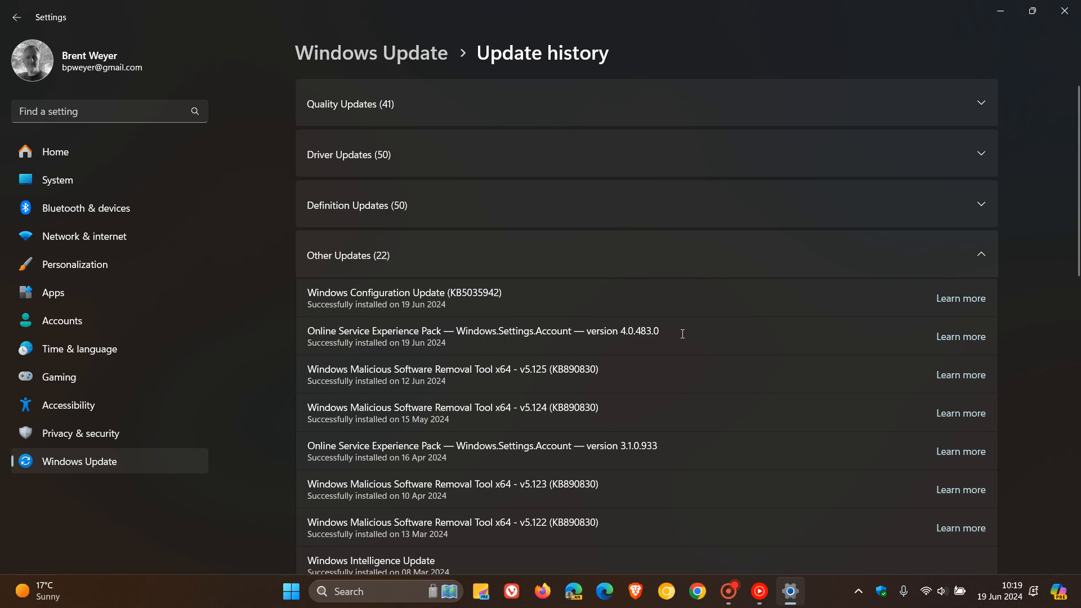
mouse_move(702, 366)
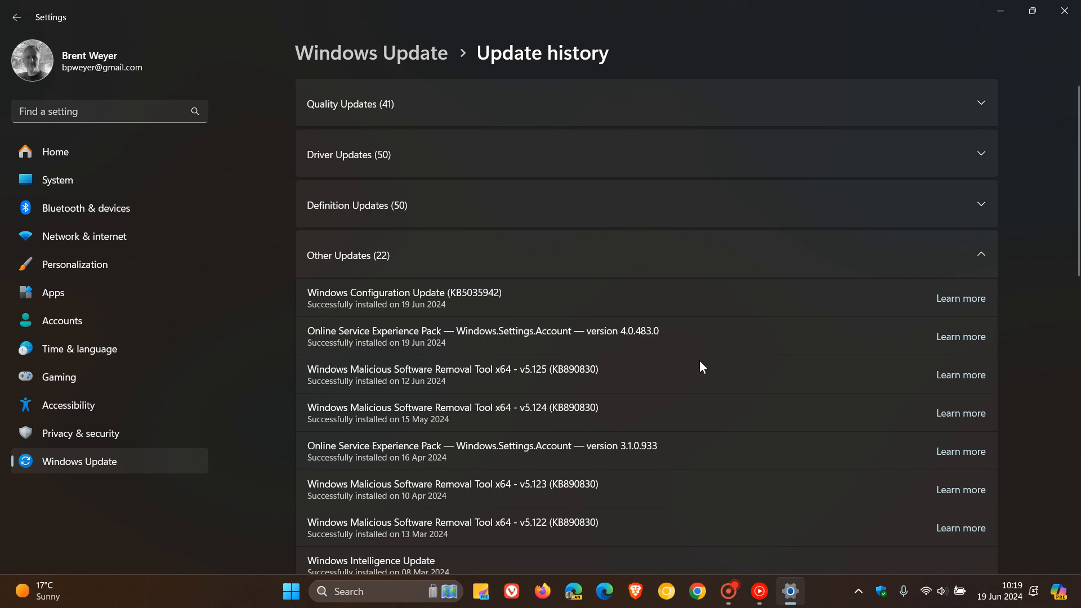
mouse_move(677, 448)
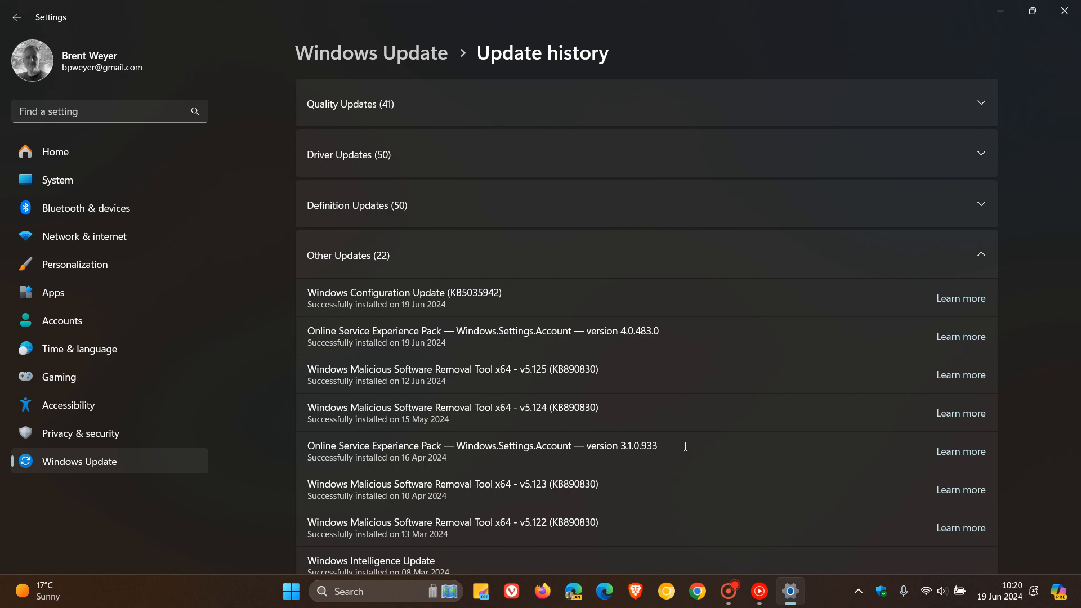
mouse_move(636, 291)
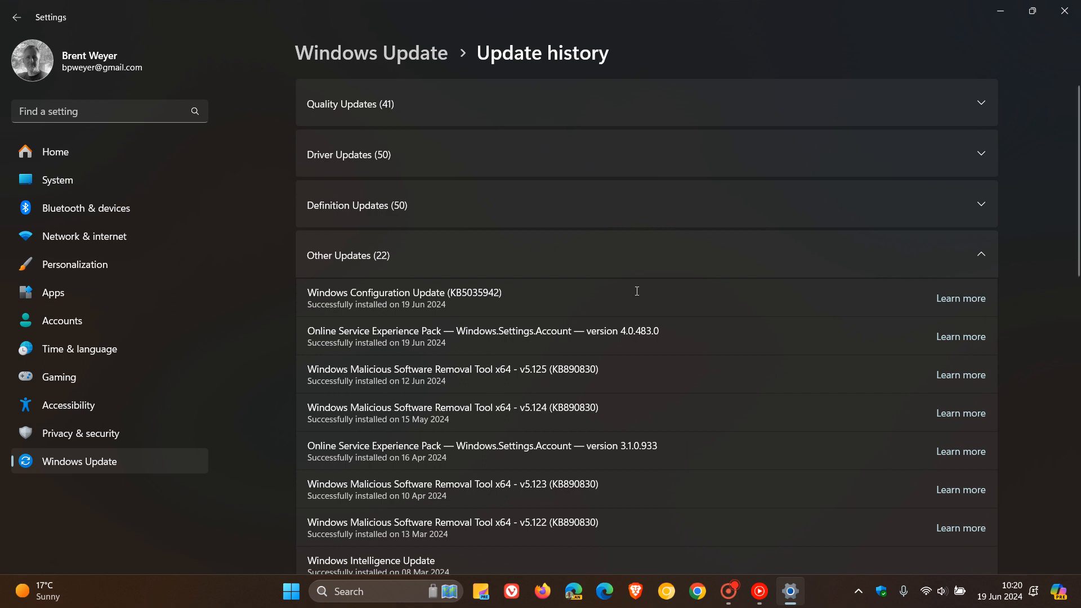
mouse_move(733, 329)
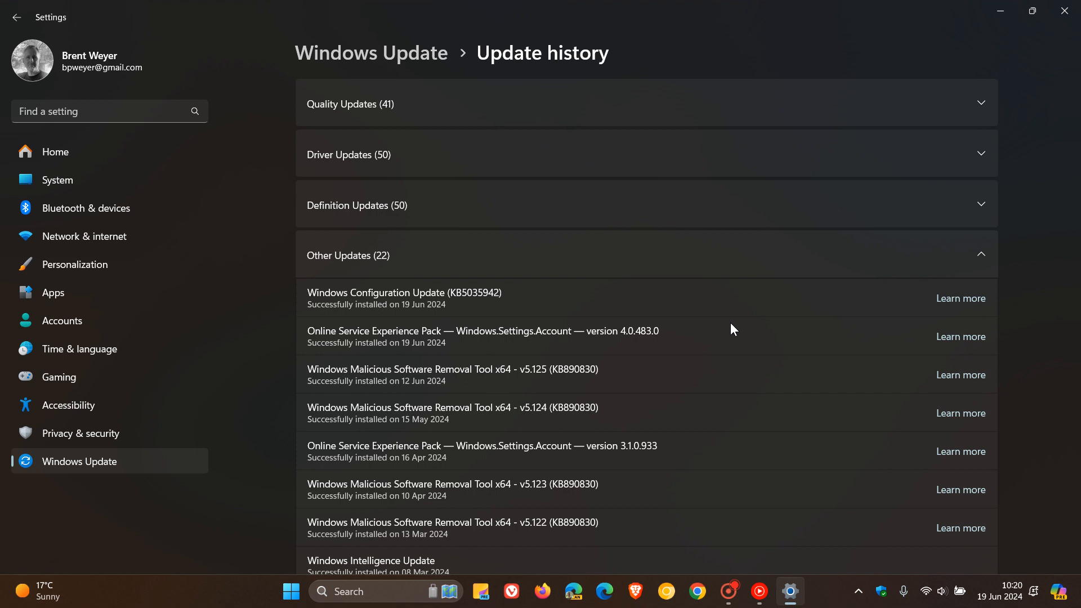
mouse_move(703, 331)
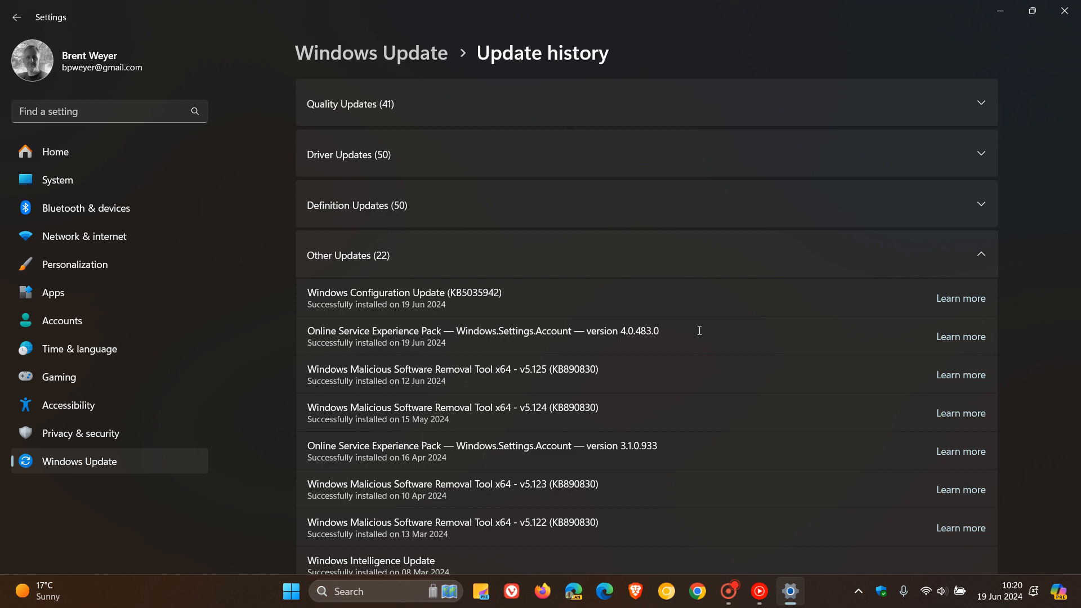
mouse_move(706, 349)
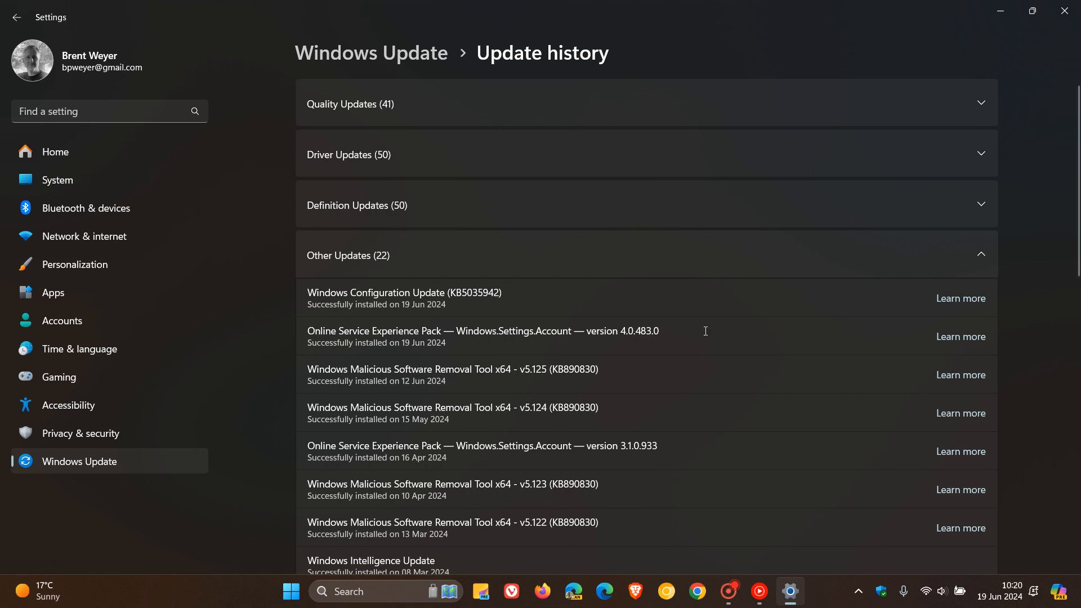
mouse_move(555, 329)
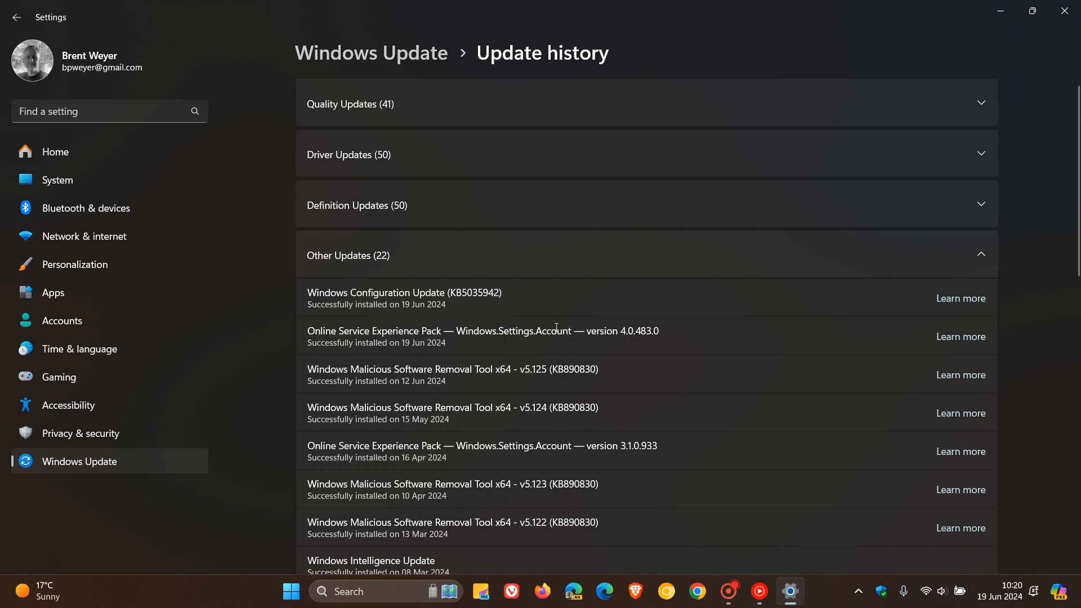
mouse_move(686, 278)
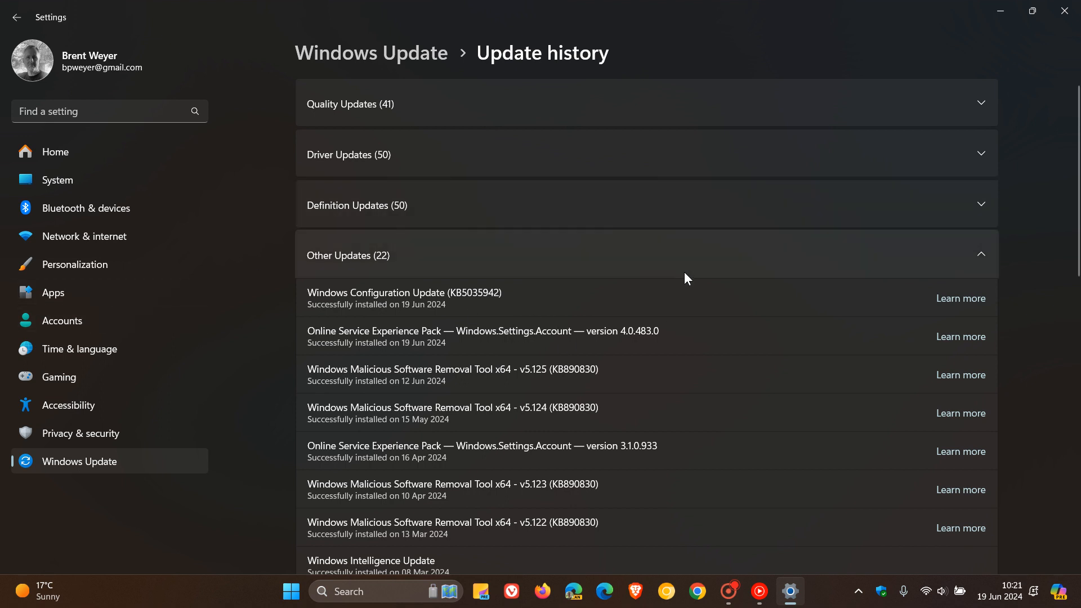
mouse_move(714, 325)
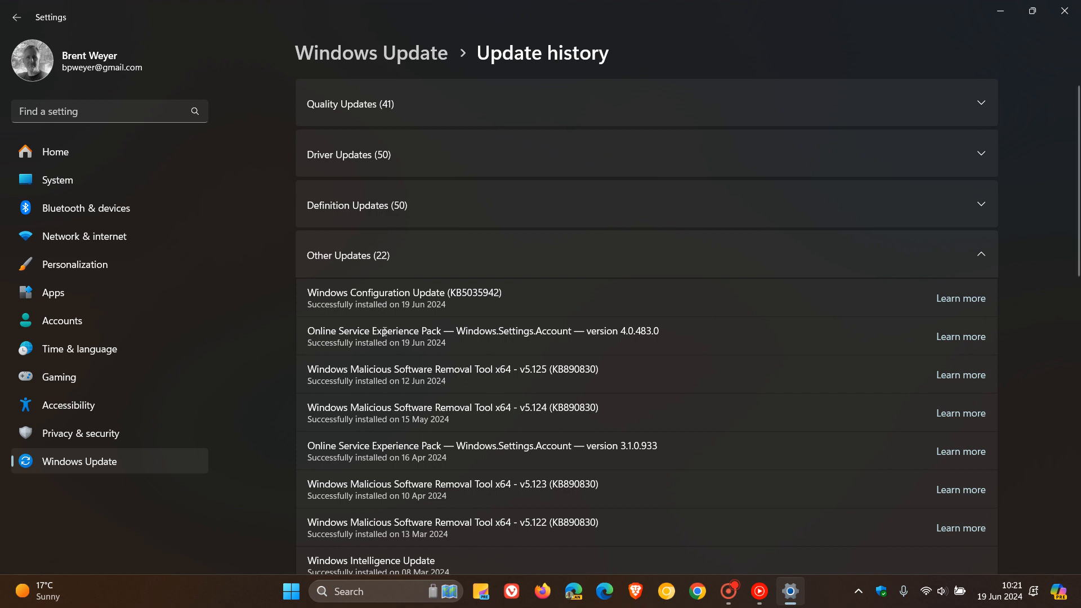
mouse_move(677, 313)
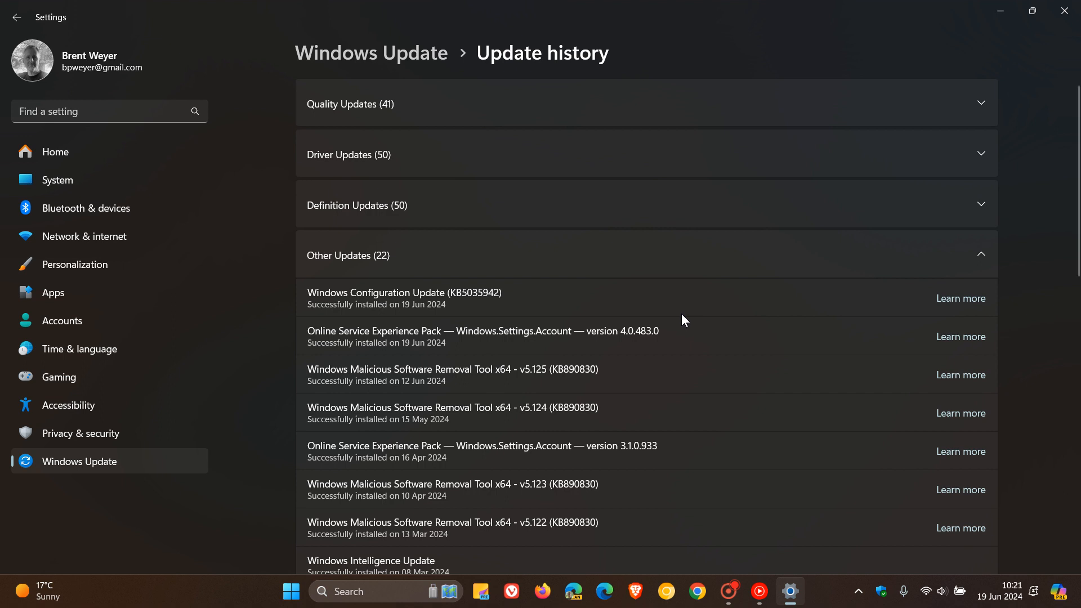
mouse_move(551, 449)
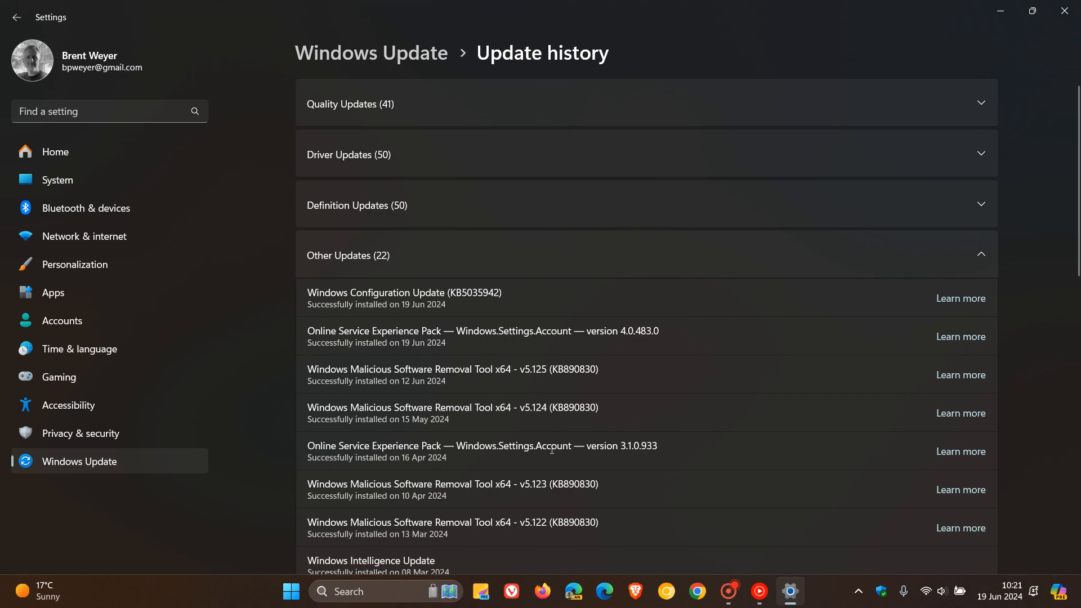
mouse_move(523, 347)
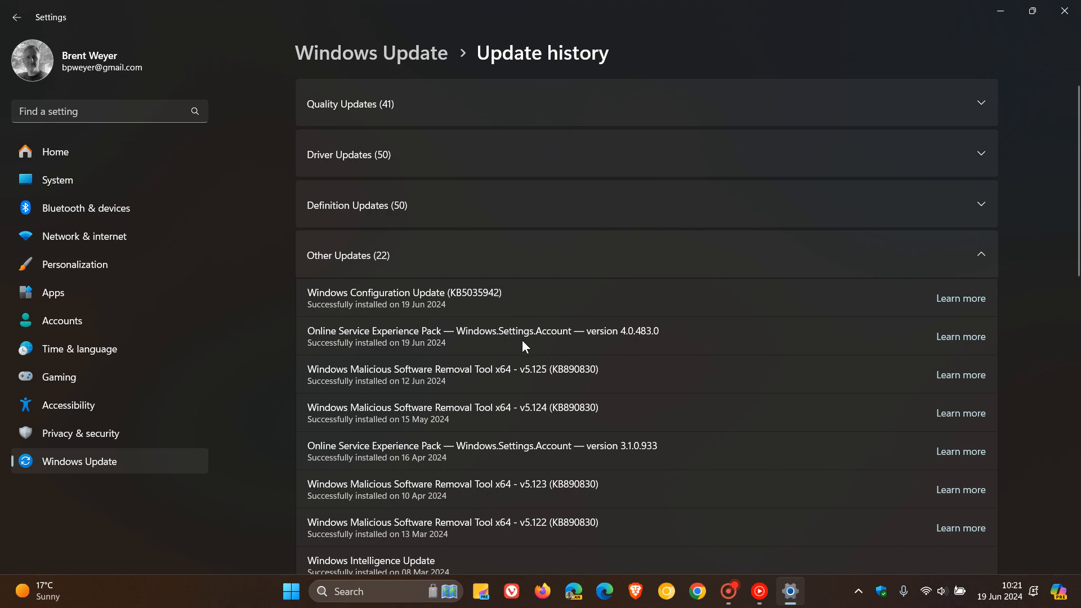
mouse_move(101, 319)
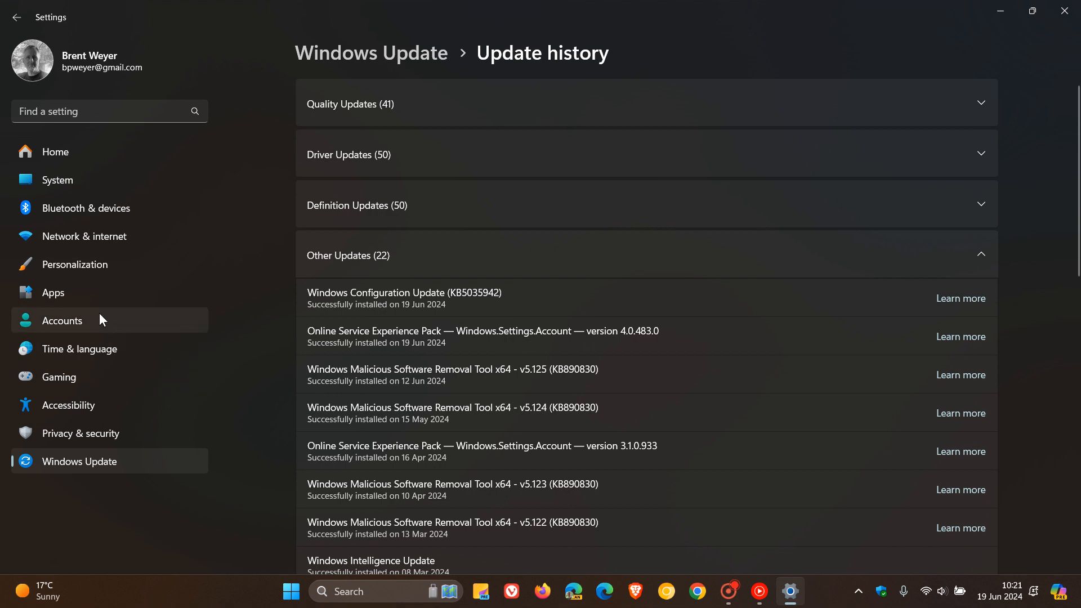
Show the Accounts page with the Microsoft account profile and storage.
click(61, 320)
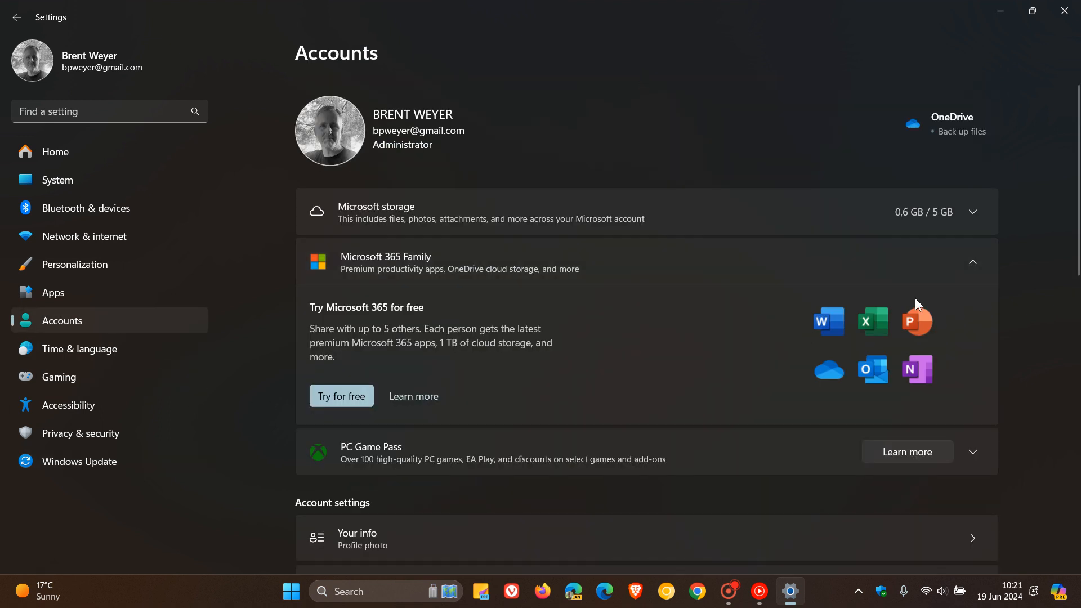
mouse_move(733, 146)
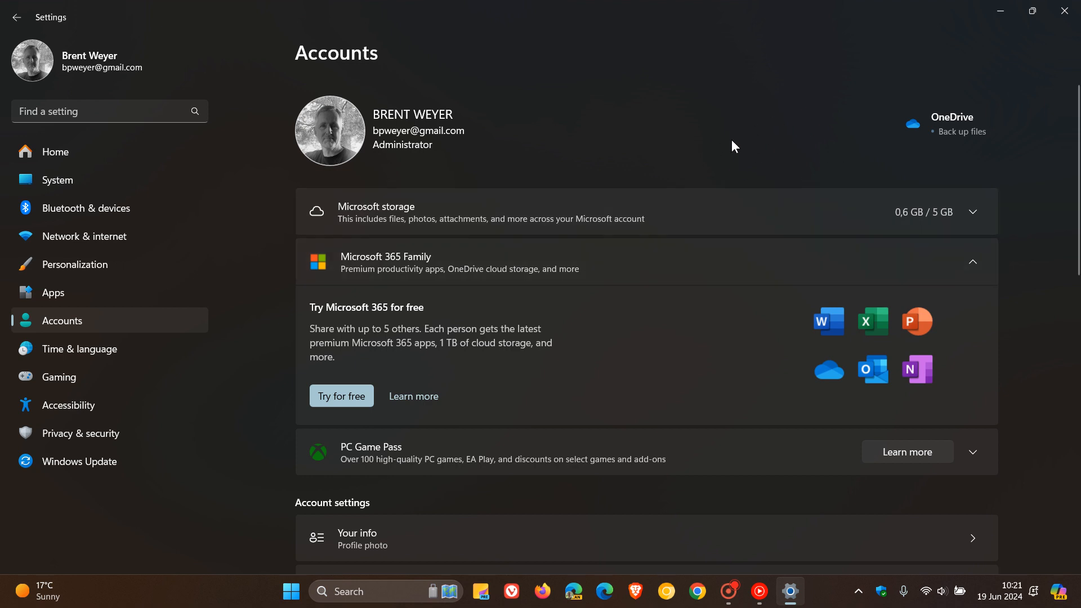
mouse_move(729, 150)
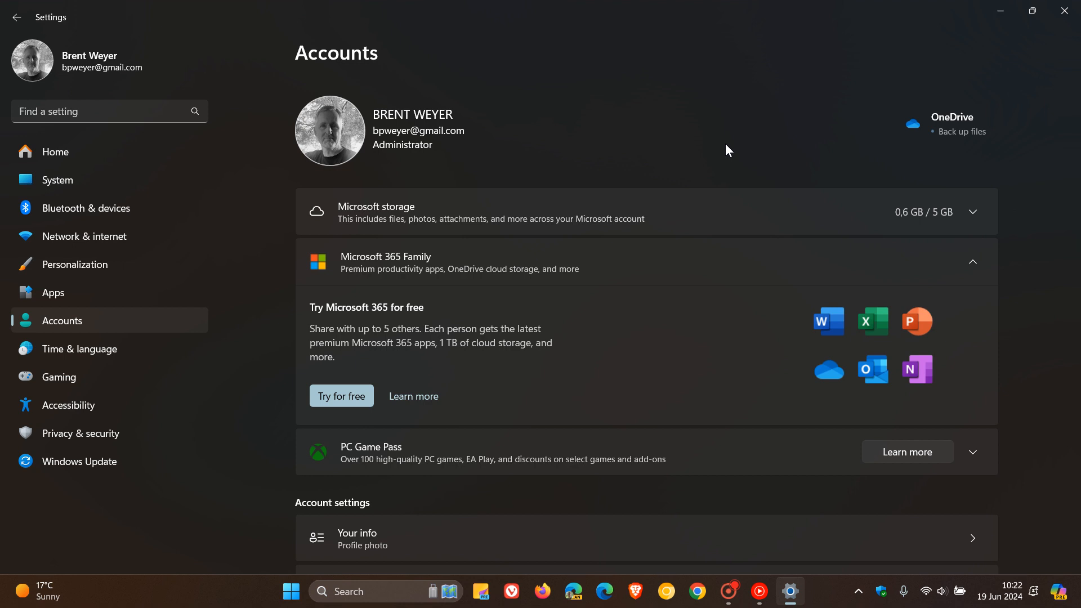
mouse_move(808, 151)
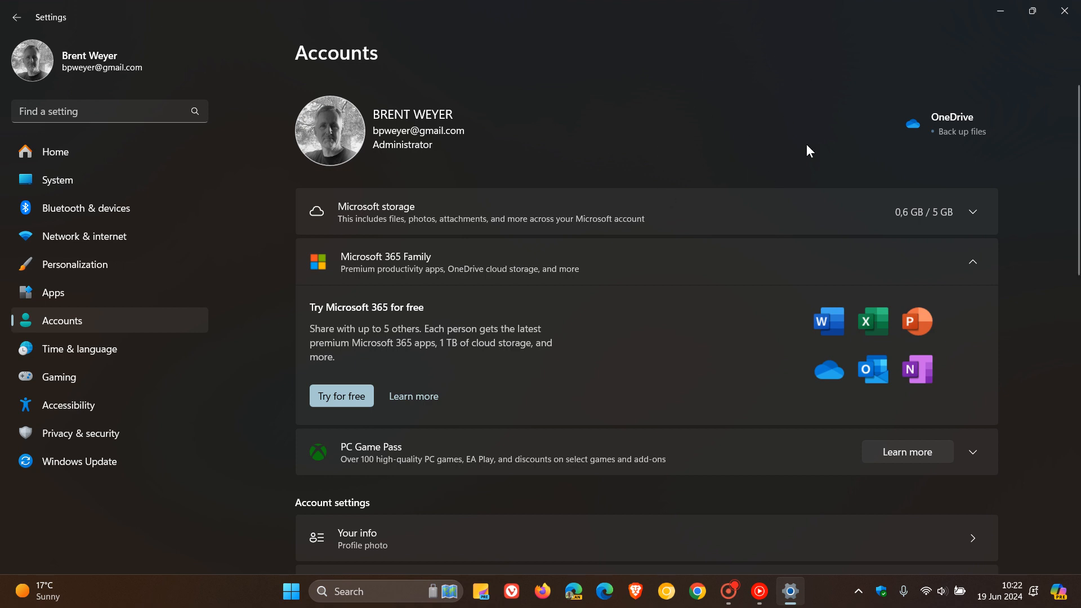
mouse_move(784, 155)
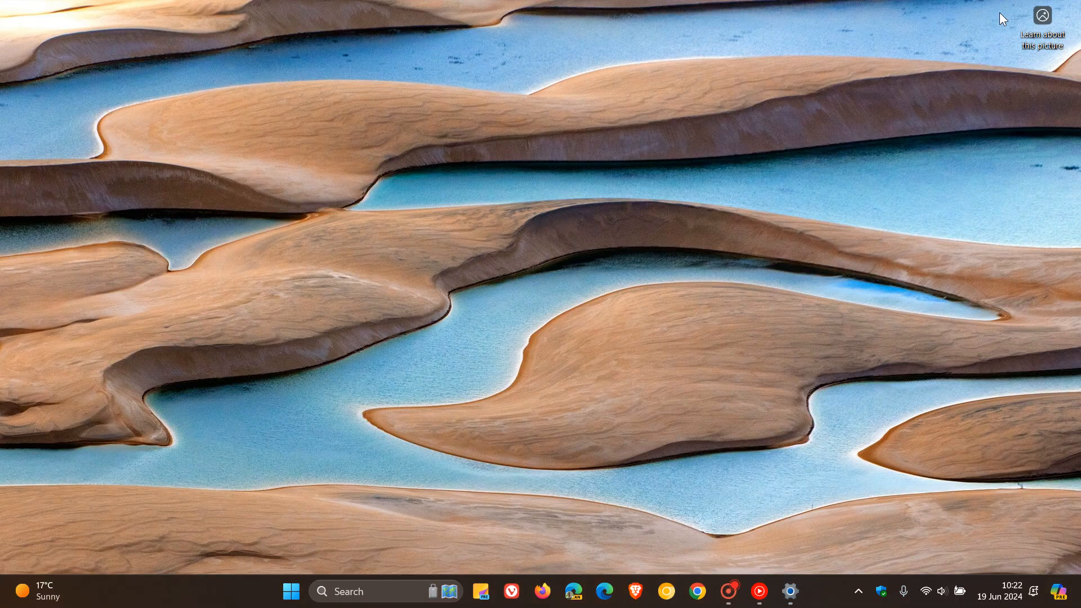
mouse_move(763, 191)
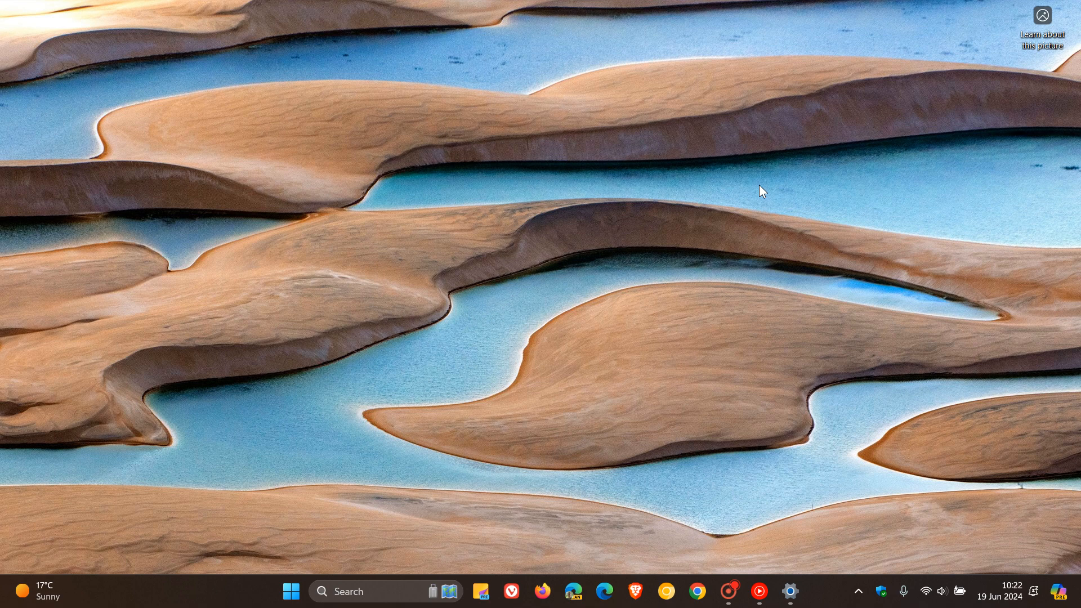
mouse_move(316, 454)
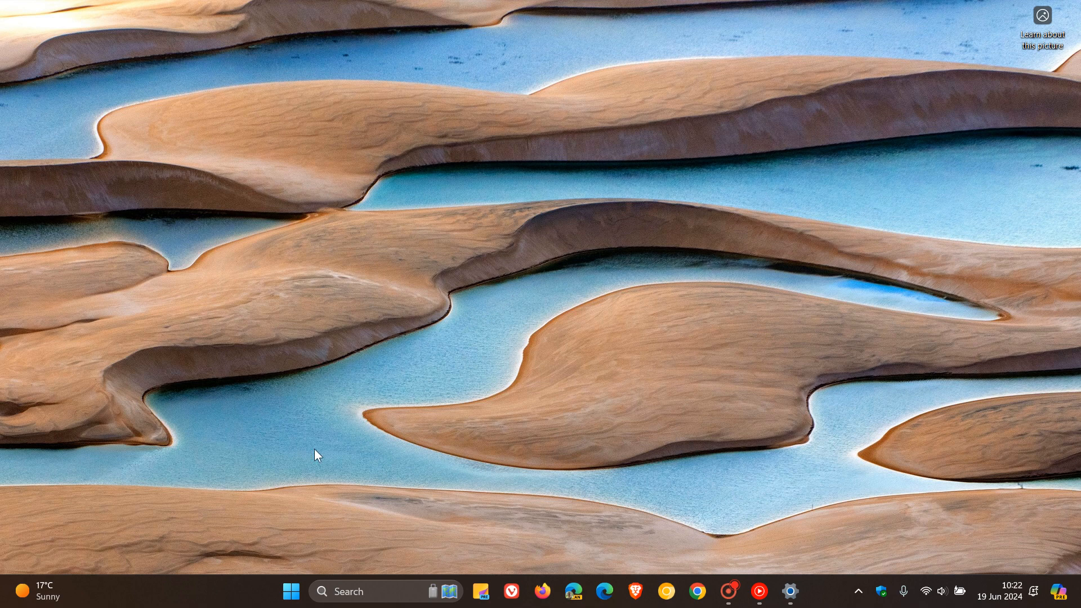
mouse_move(790, 591)
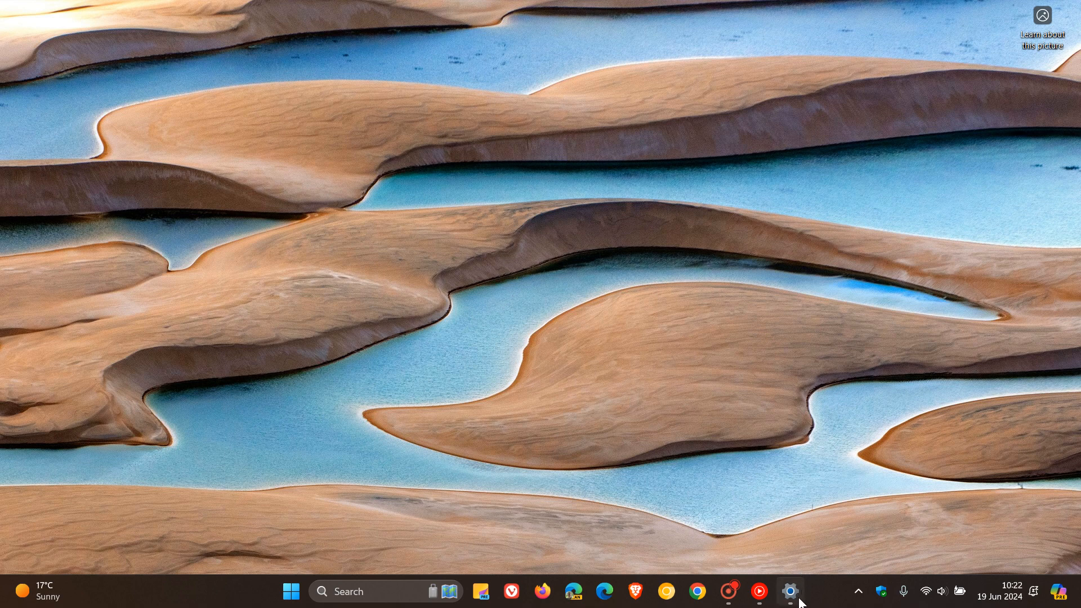
Restore the Settings window and move through System to the Apps page.
click(790, 591)
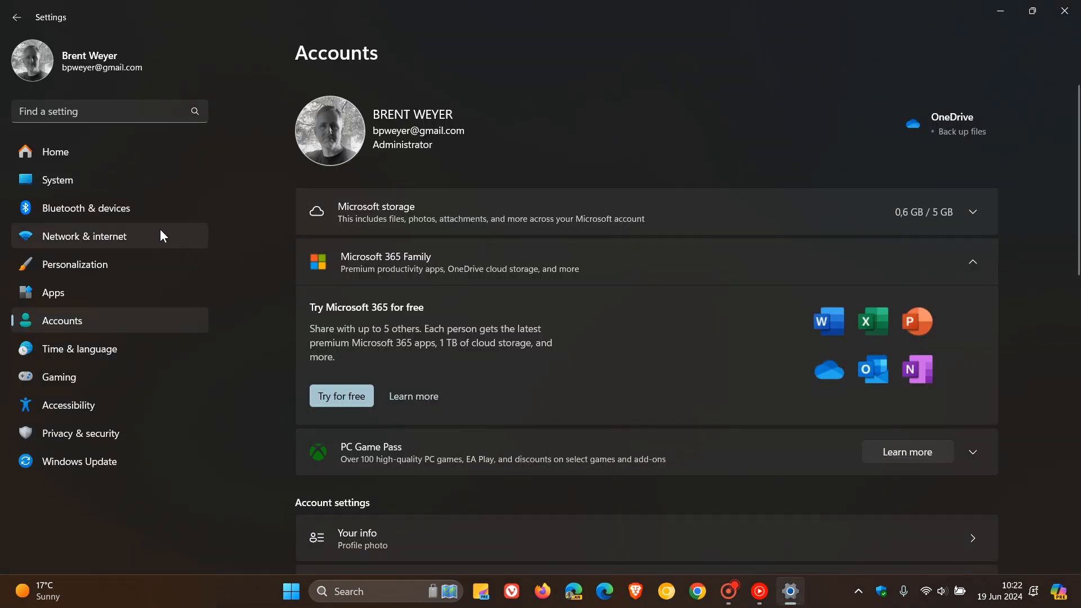
click(58, 181)
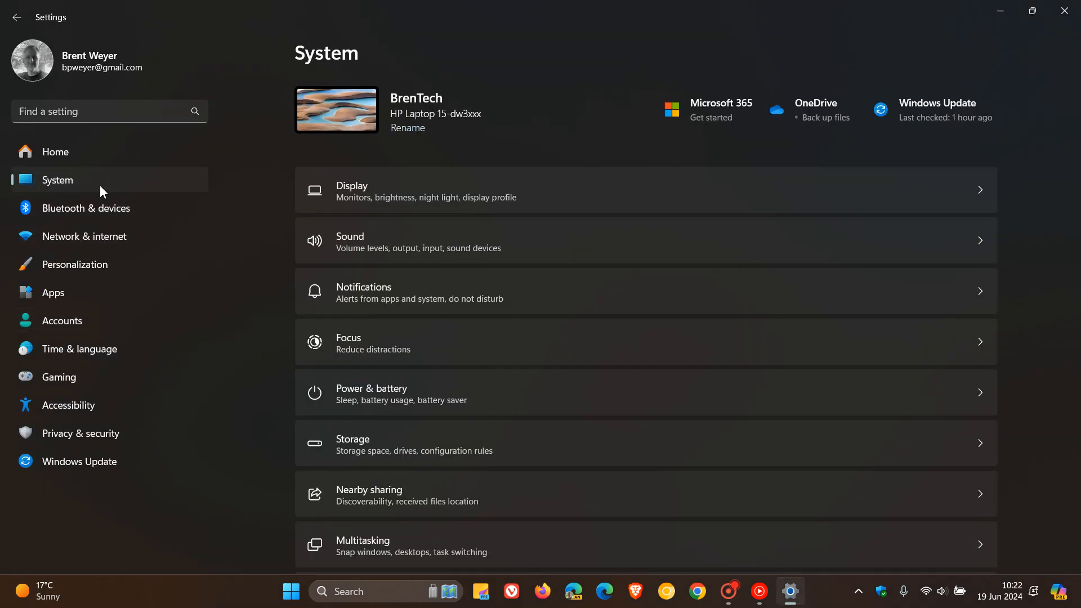
click(53, 293)
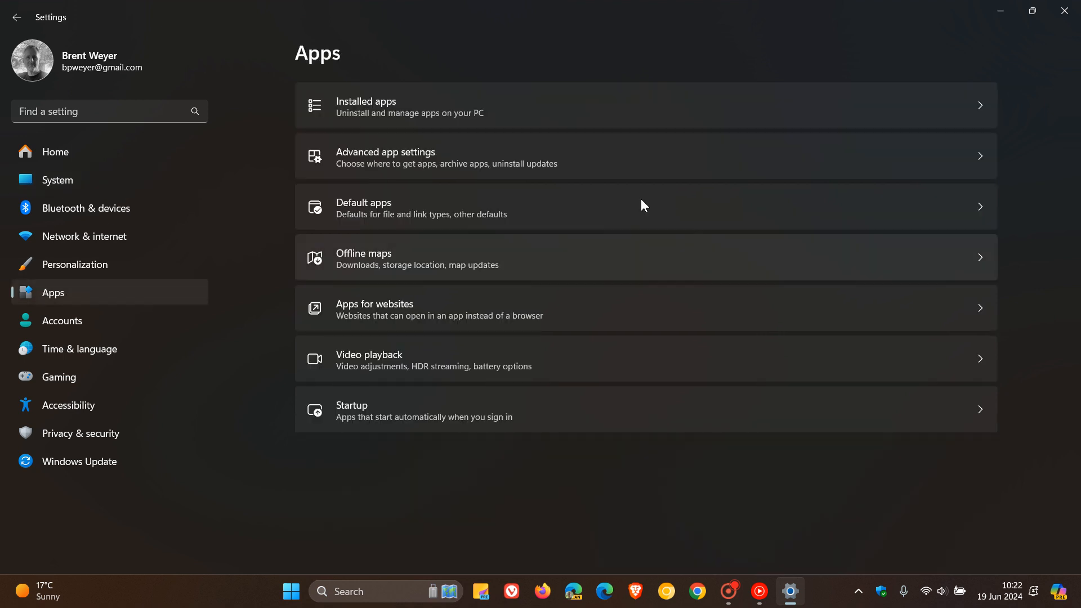
mouse_move(1024, 86)
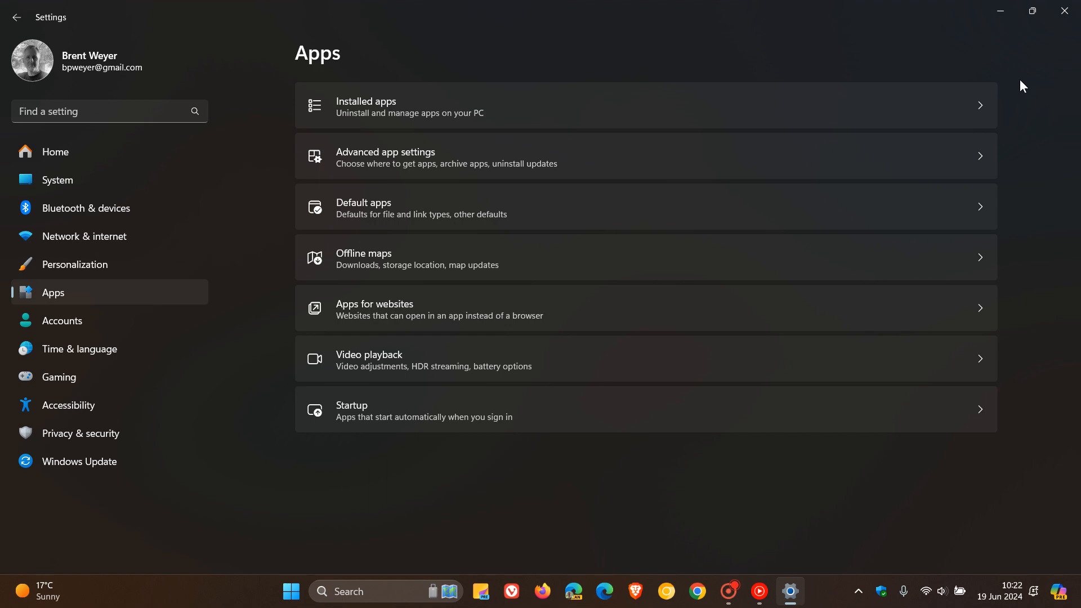
mouse_move(1004, 39)
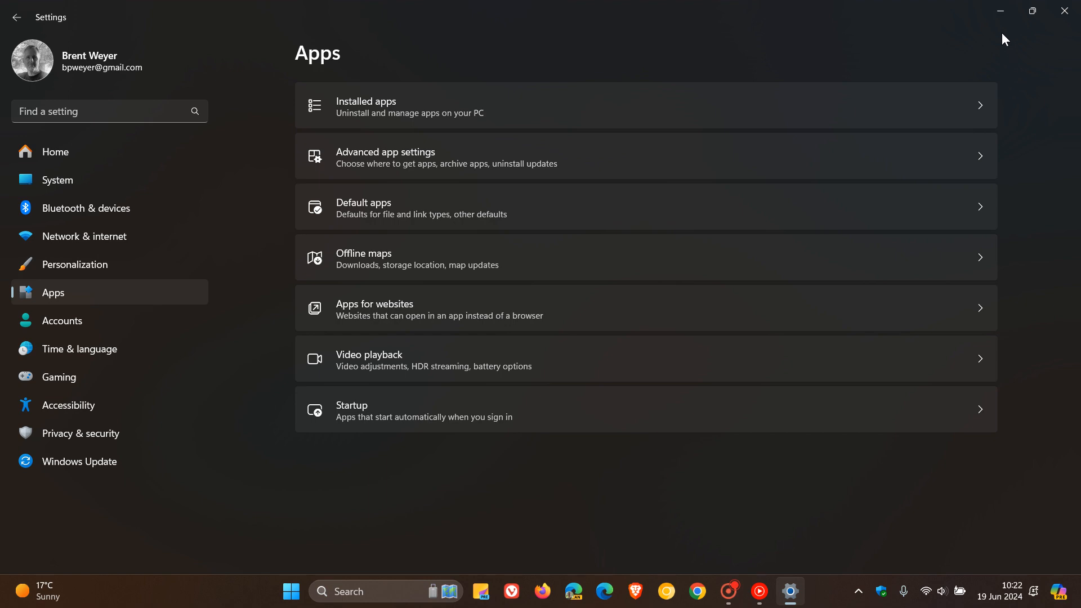